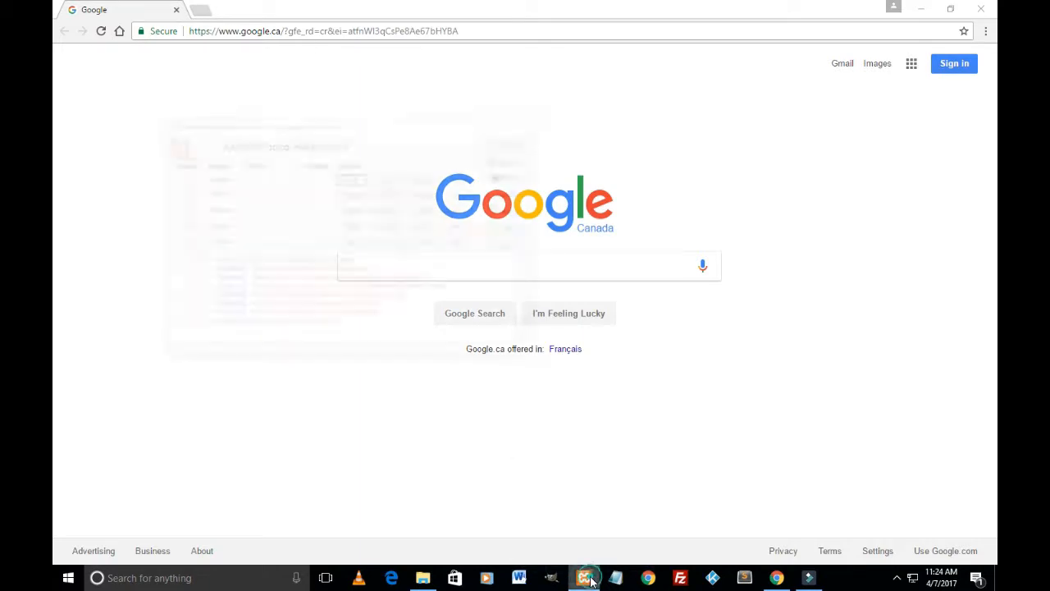
# - Attempt to start Apache and get the error that port 80 is blocked by PID 4
pyautogui.click(584, 577)
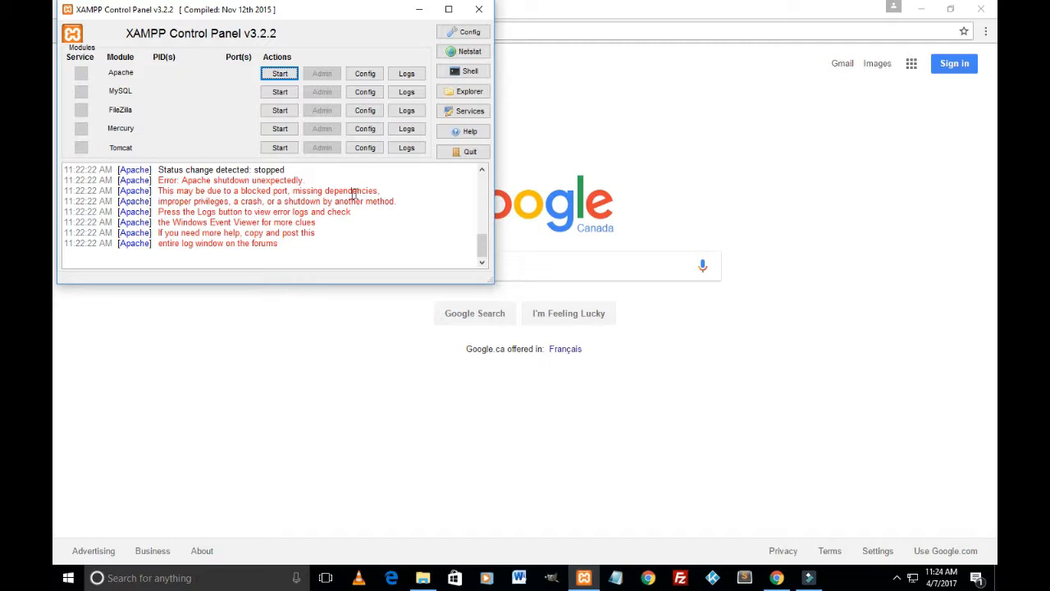
pyautogui.moveTo(401, 190)
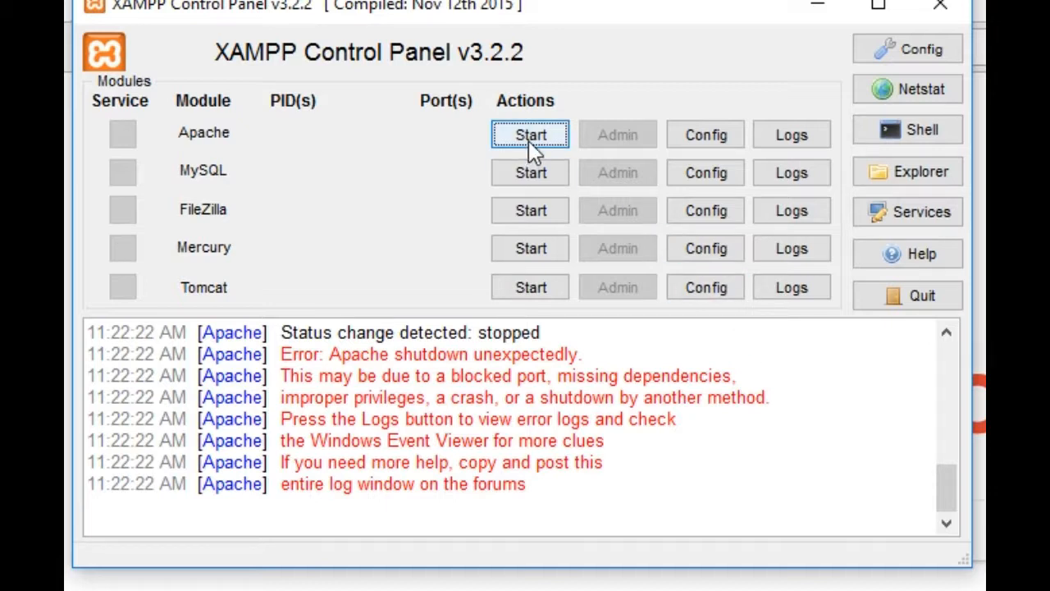
pyautogui.click(530, 134)
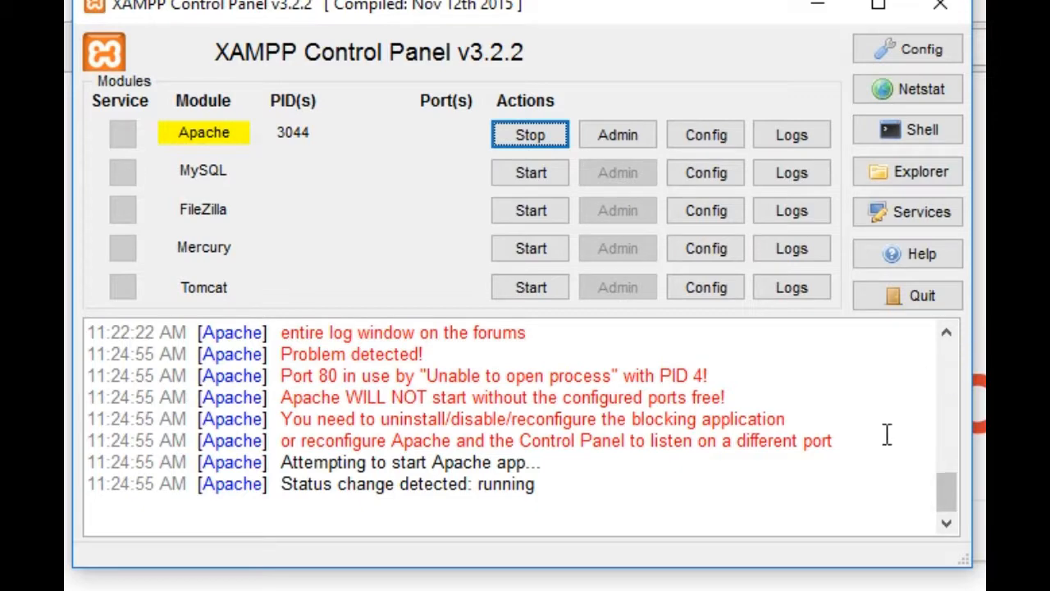
pyautogui.click(528, 135)
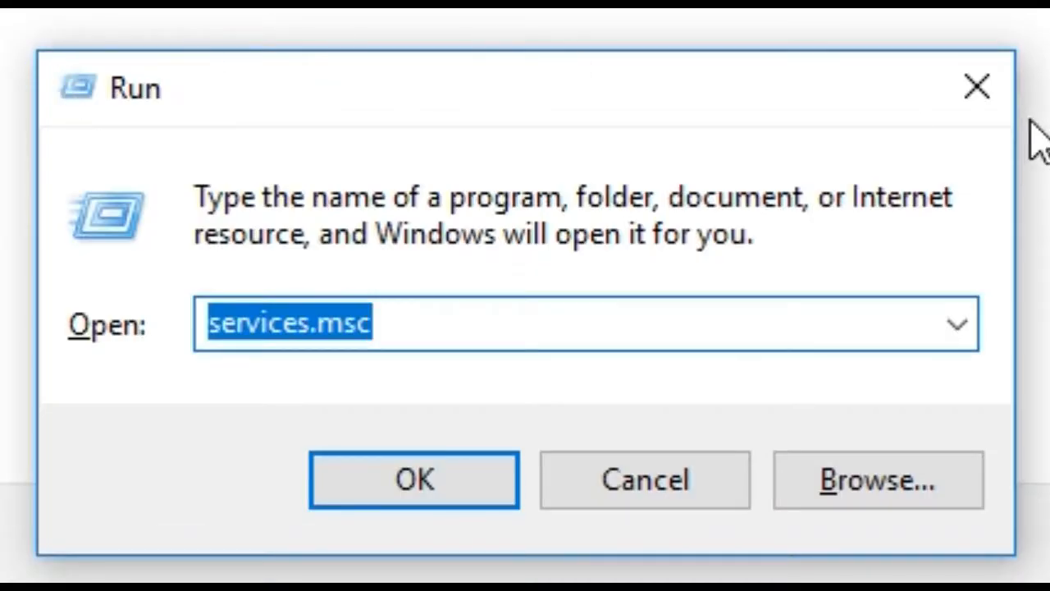
# - Run services.msc to bring up the Windows Services console
pyautogui.click(447, 322)
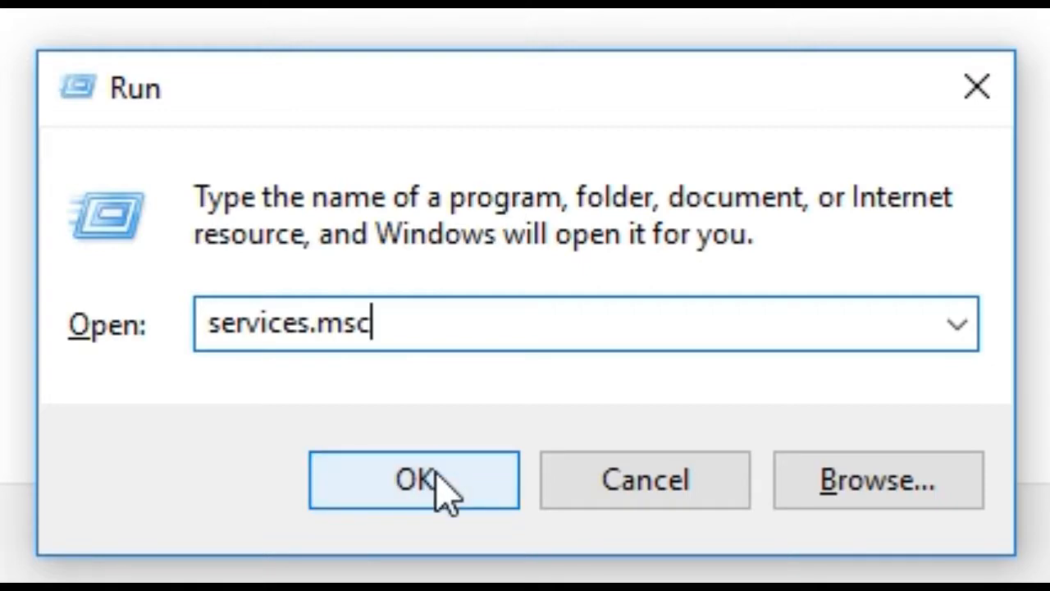
pyautogui.click(413, 479)
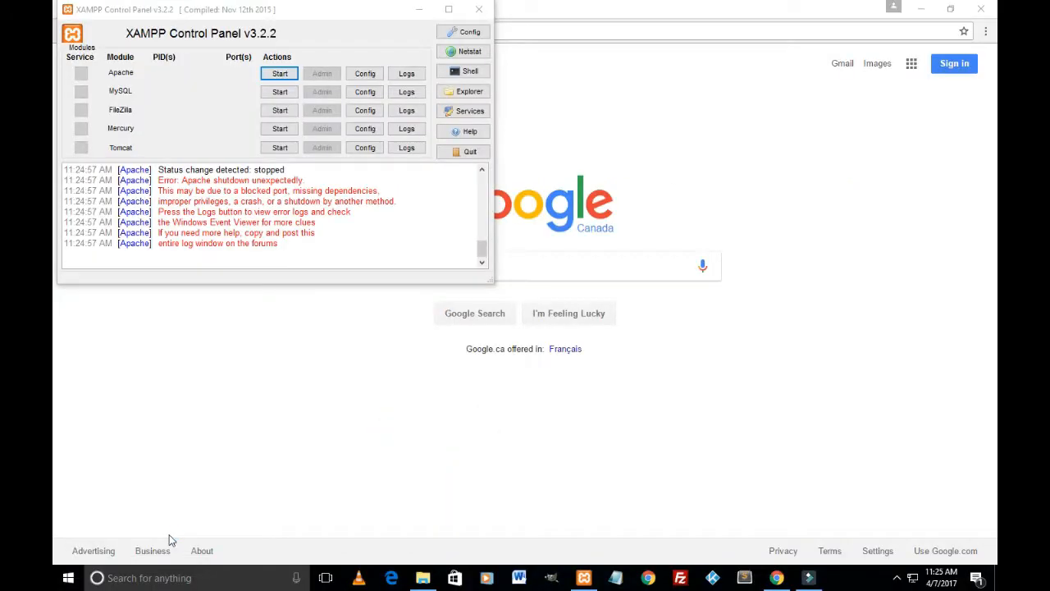
# - Sort the services by Name and scroll down to World Wide Web Publishing Service
pyautogui.click(462, 112)
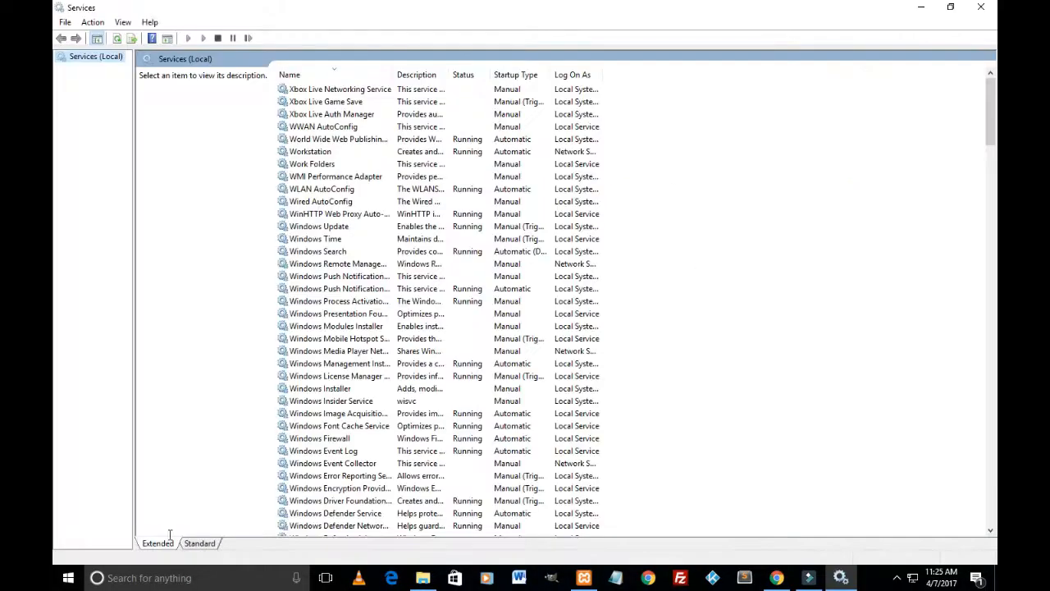
pyautogui.moveTo(620, 289)
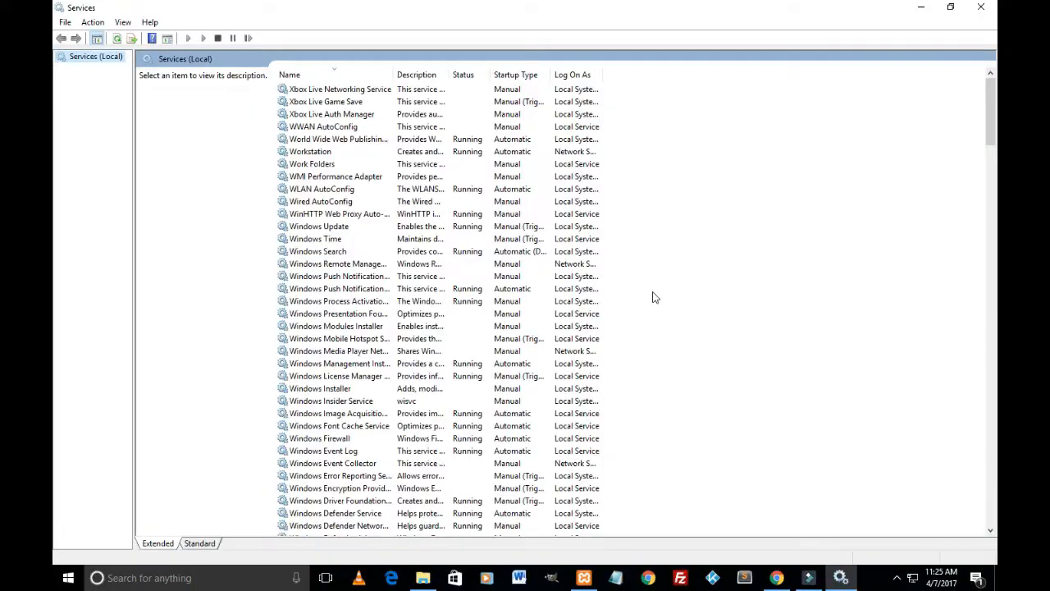
pyautogui.click(289, 75)
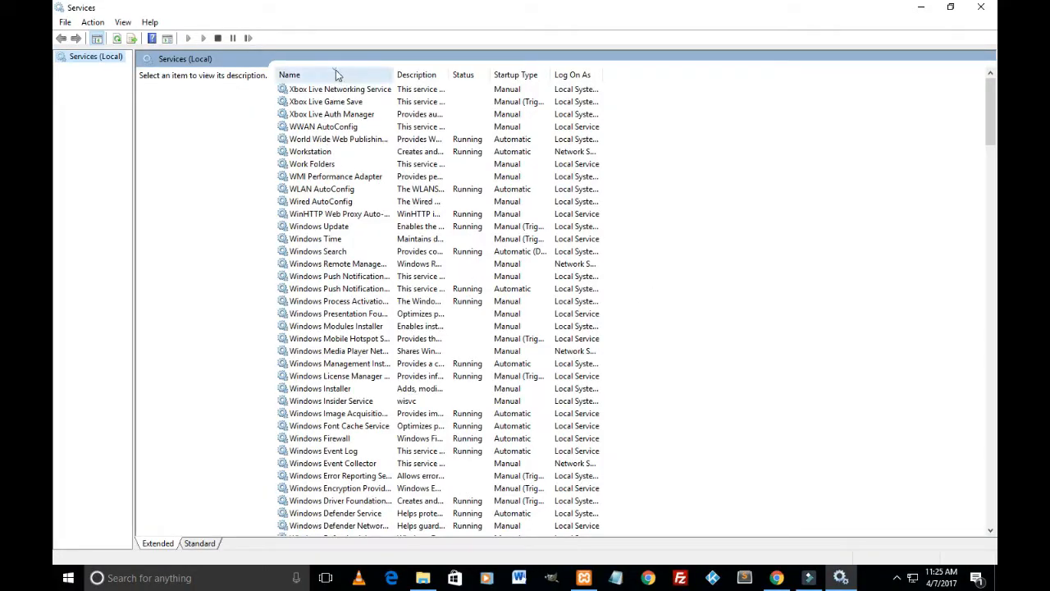
pyautogui.click(289, 76)
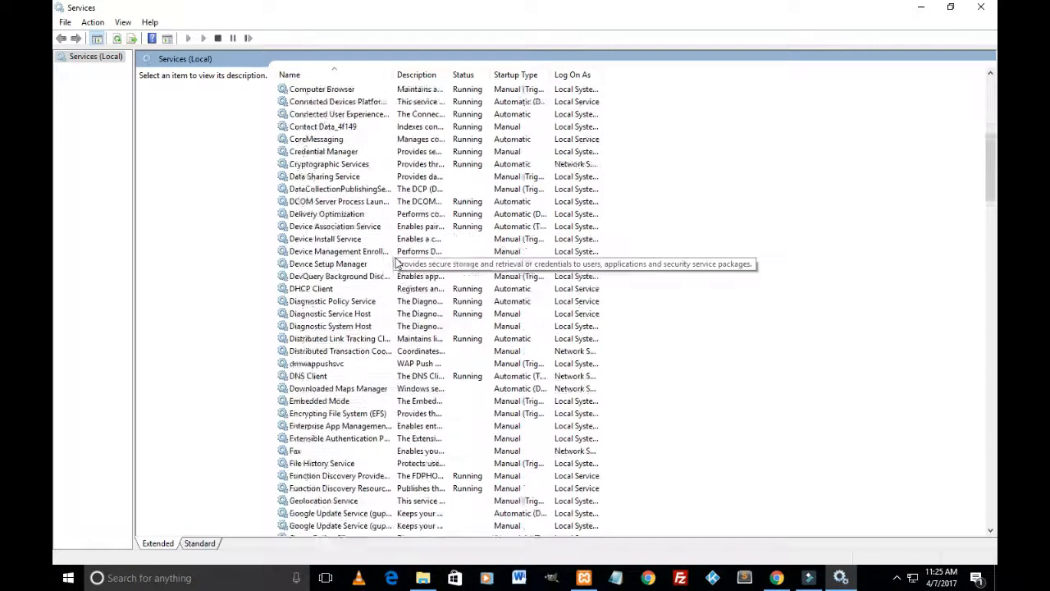
pyautogui.scroll(-3)
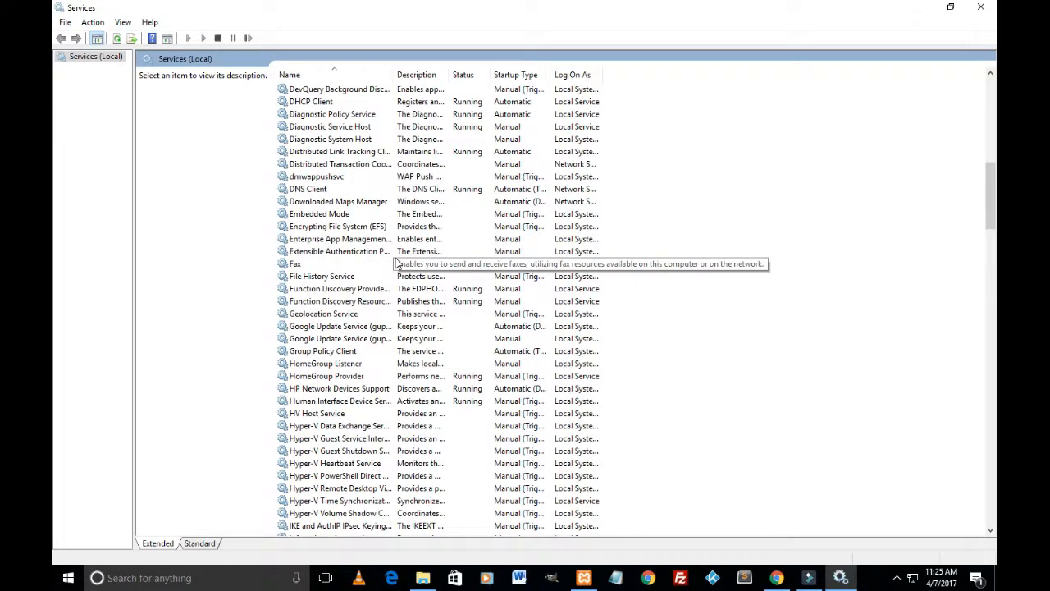
pyautogui.scroll(-3)
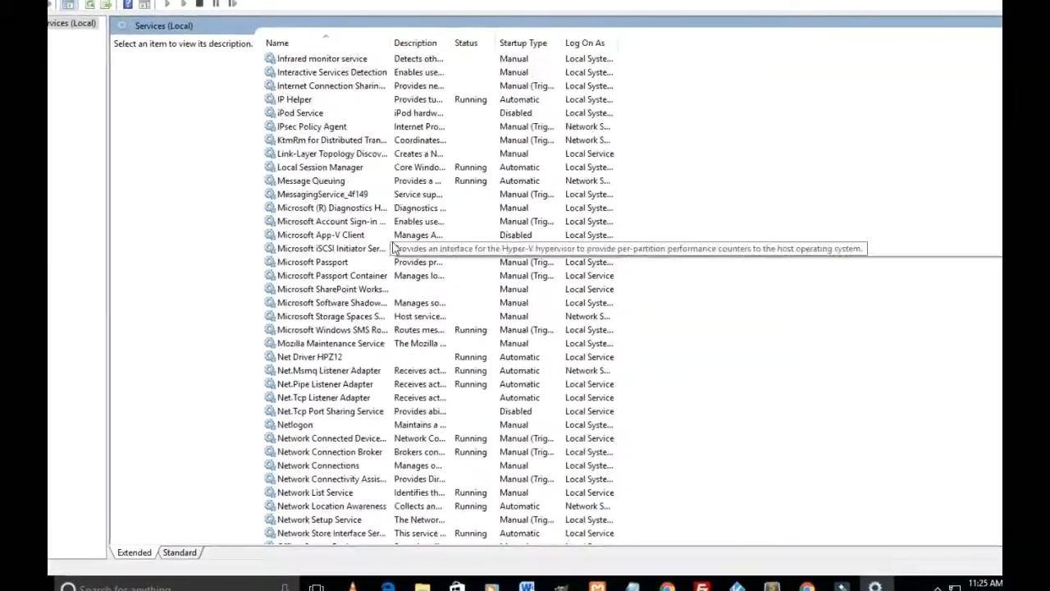
pyautogui.scroll(-3)
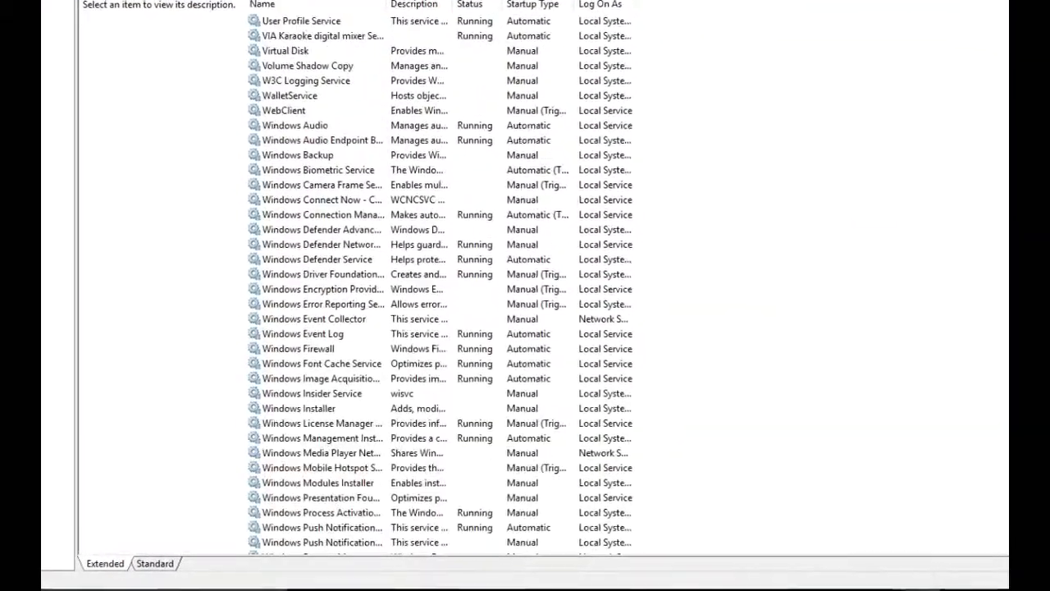
pyautogui.scroll(-3)
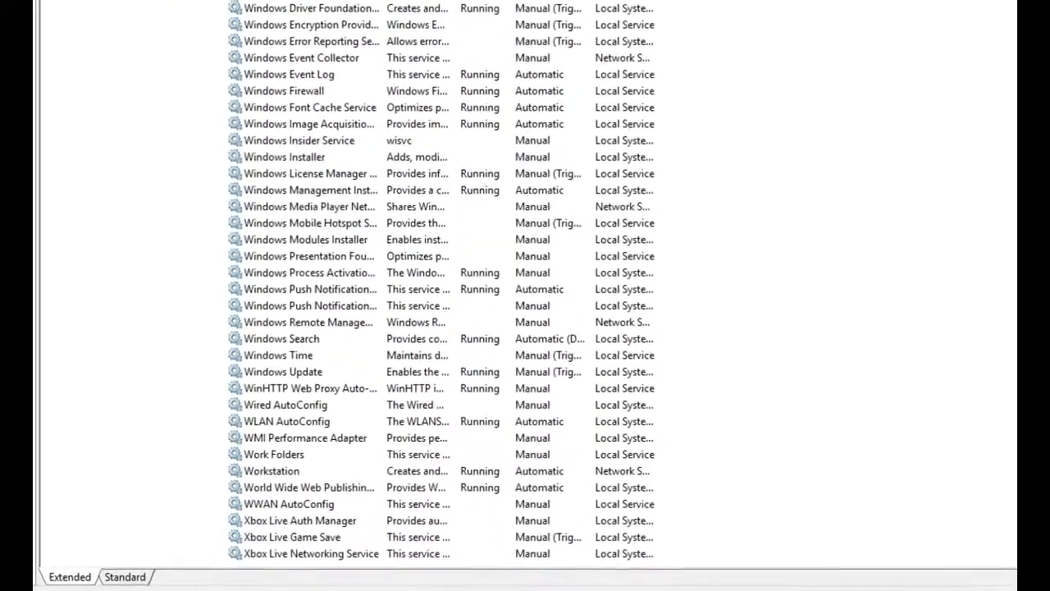
# - Select World Wide Web Publishing Service and show its context menu actions
pyautogui.click(293, 485)
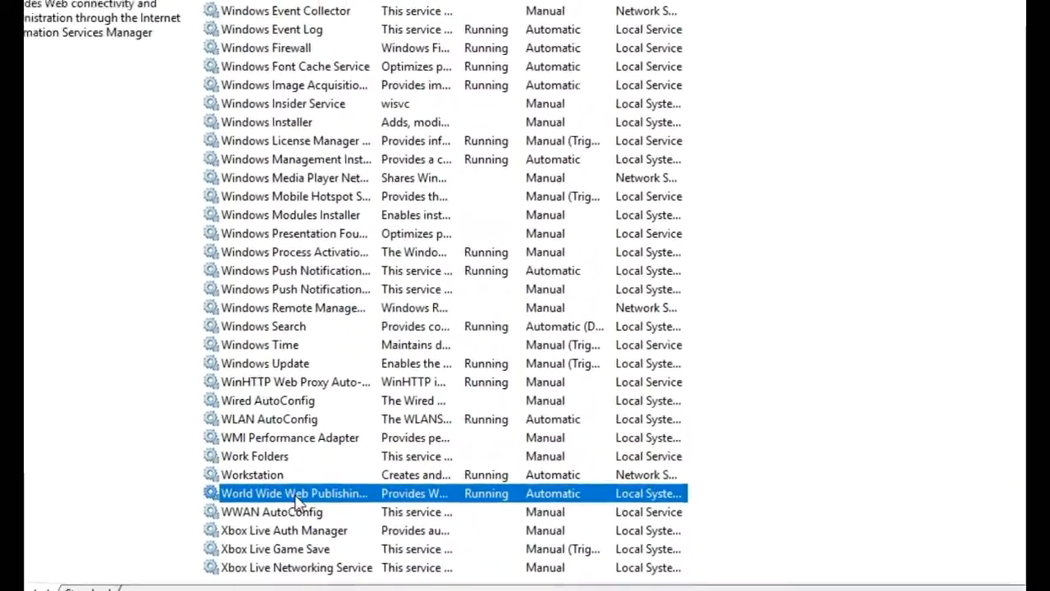
pyautogui.rightClick(294, 493)
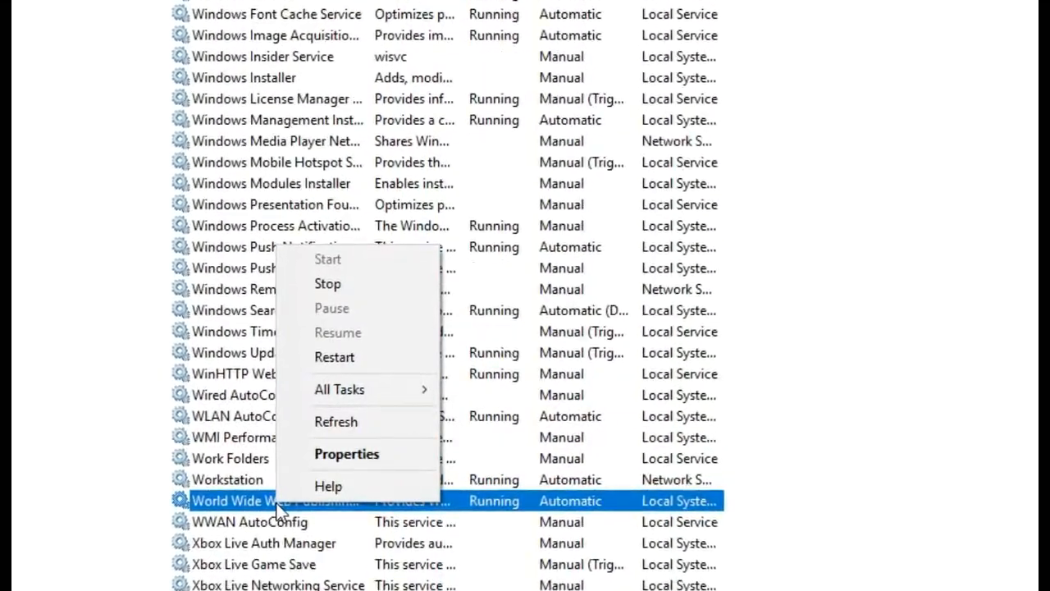
# - In the service's Properties, stop the World Wide Web Publishing Service
pyautogui.click(346, 453)
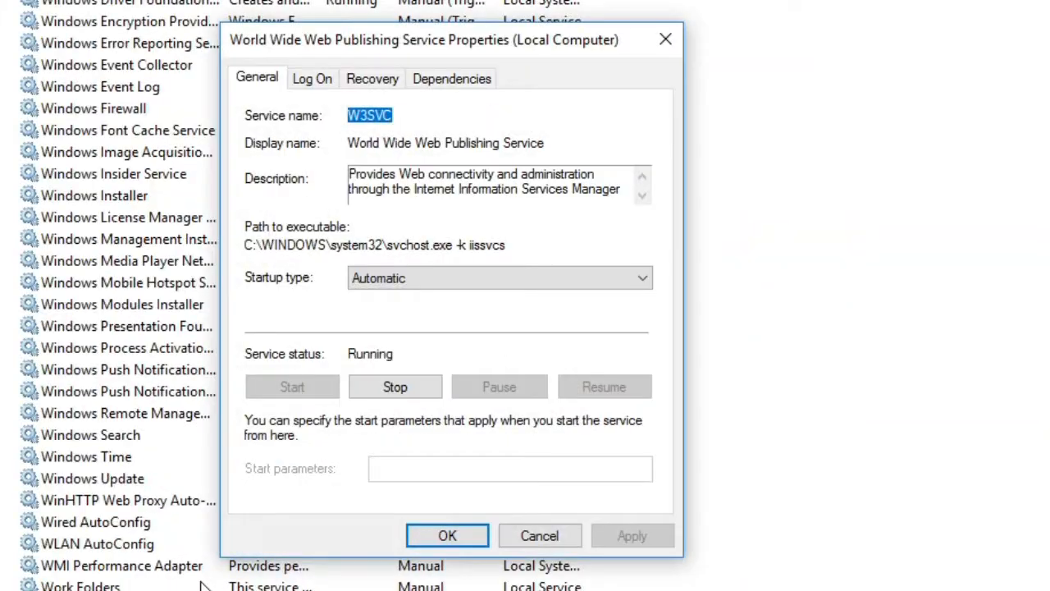
pyautogui.moveTo(327, 348)
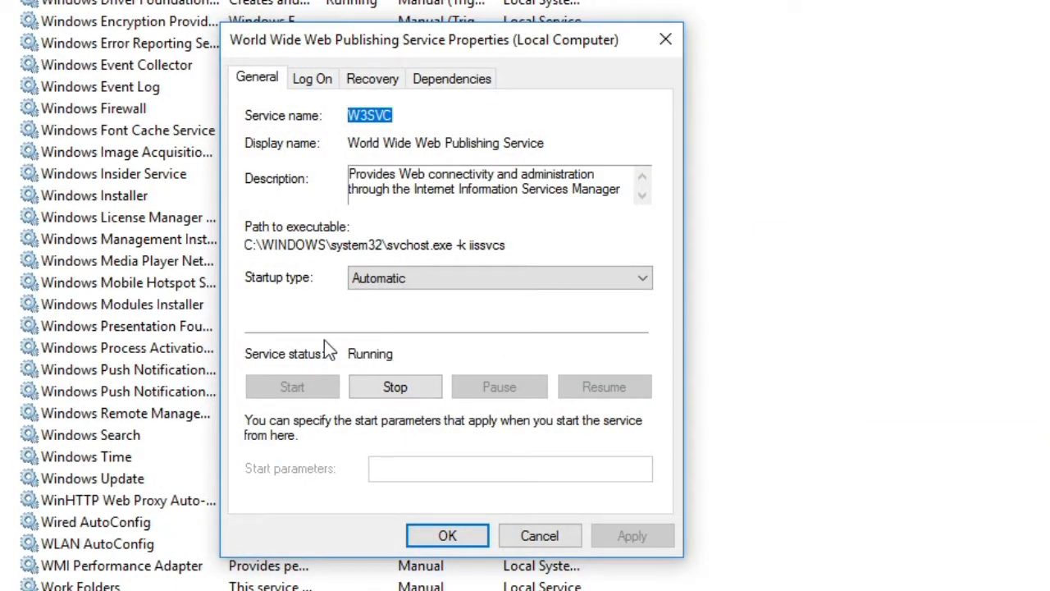
pyautogui.moveTo(259, 385)
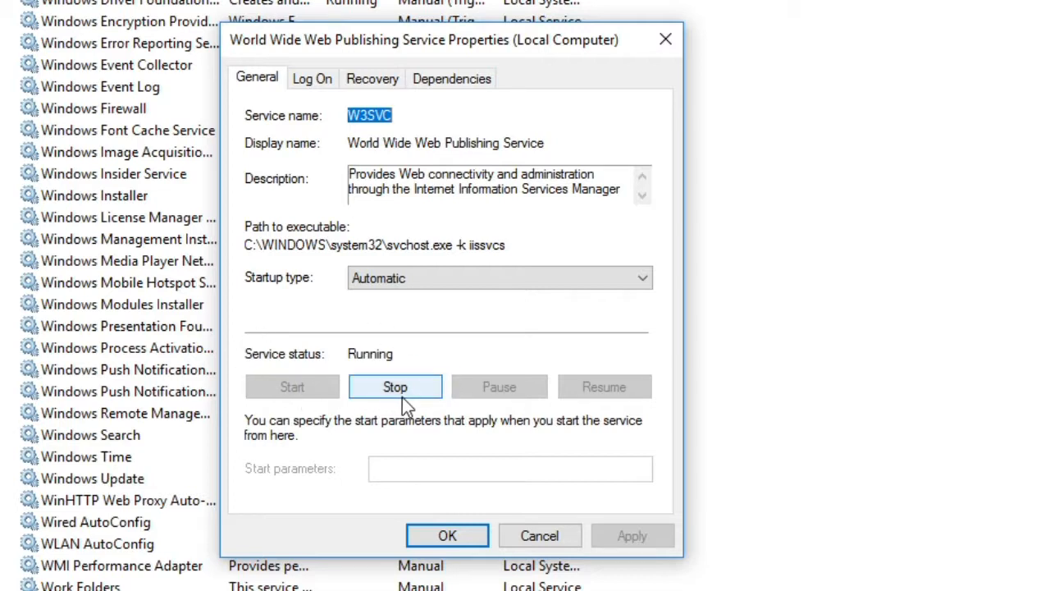
pyautogui.click(394, 387)
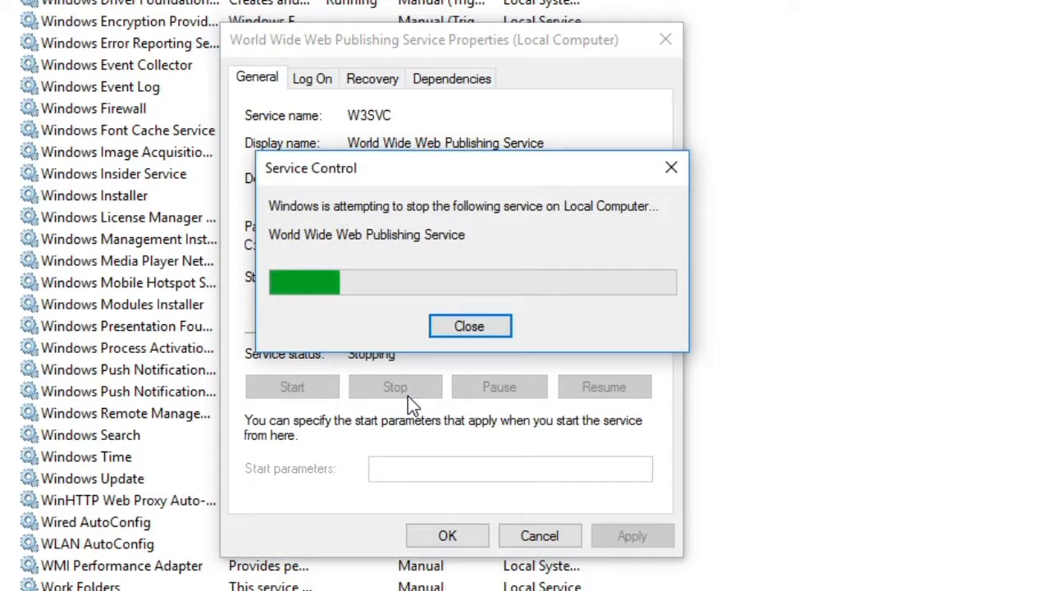
pyautogui.click(469, 325)
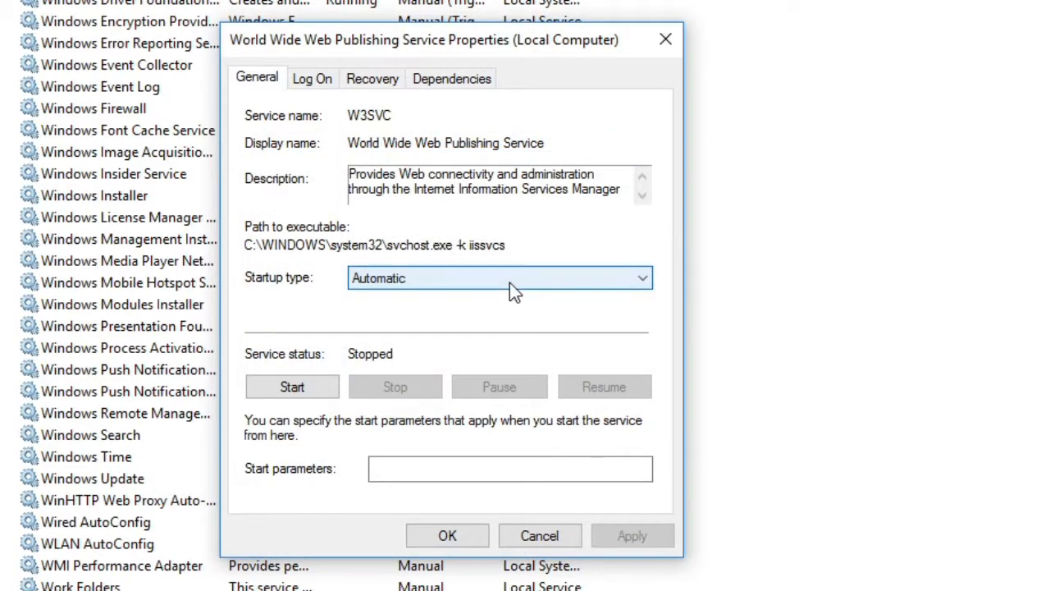
pyautogui.moveTo(206, 299)
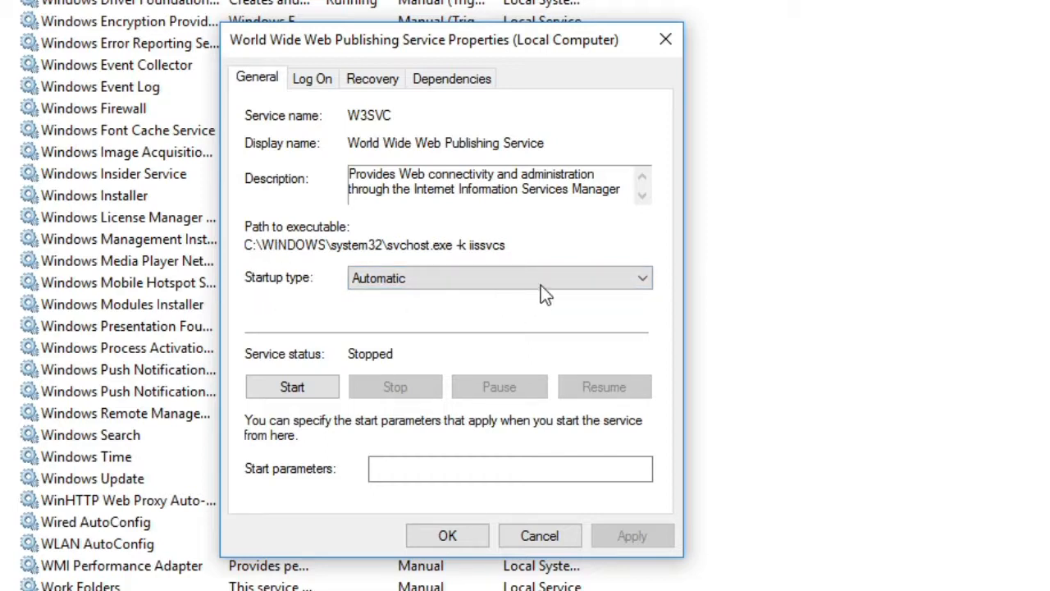
# - Set the service's Startup type to Disabled and apply it
pyautogui.click(499, 277)
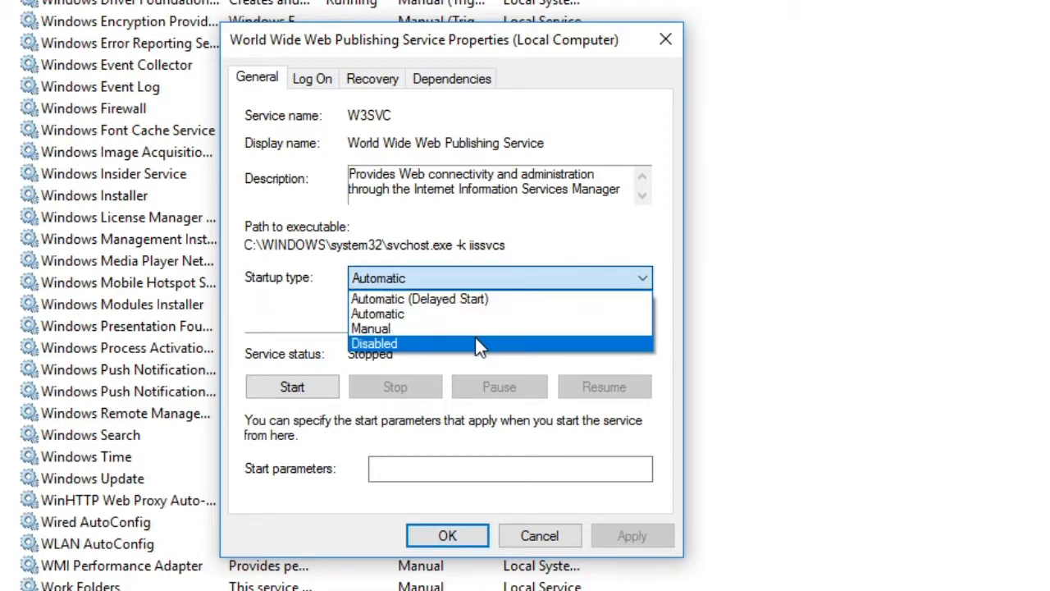
pyautogui.click(374, 343)
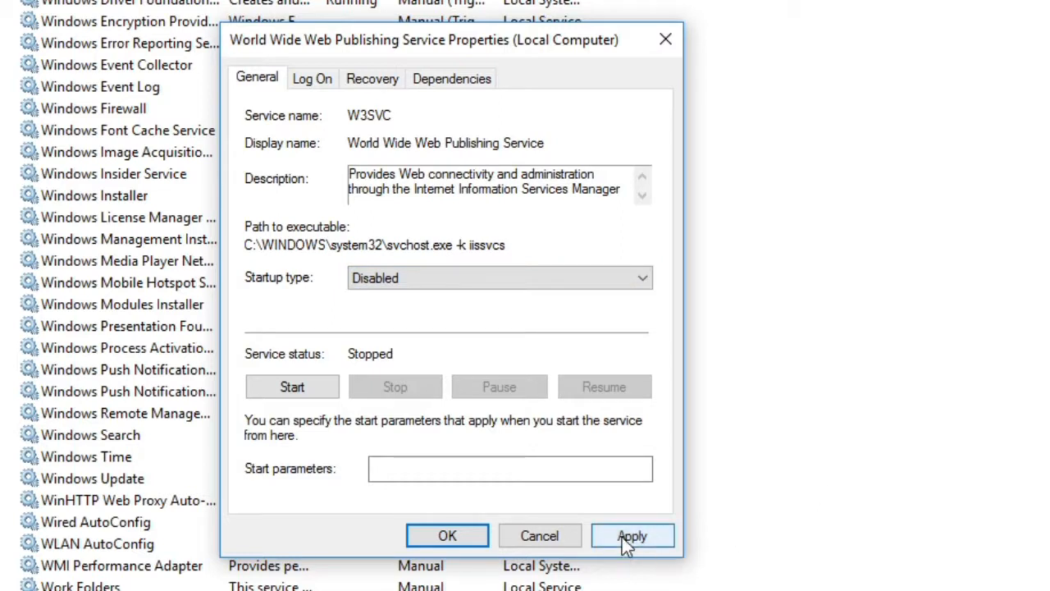
pyautogui.click(632, 535)
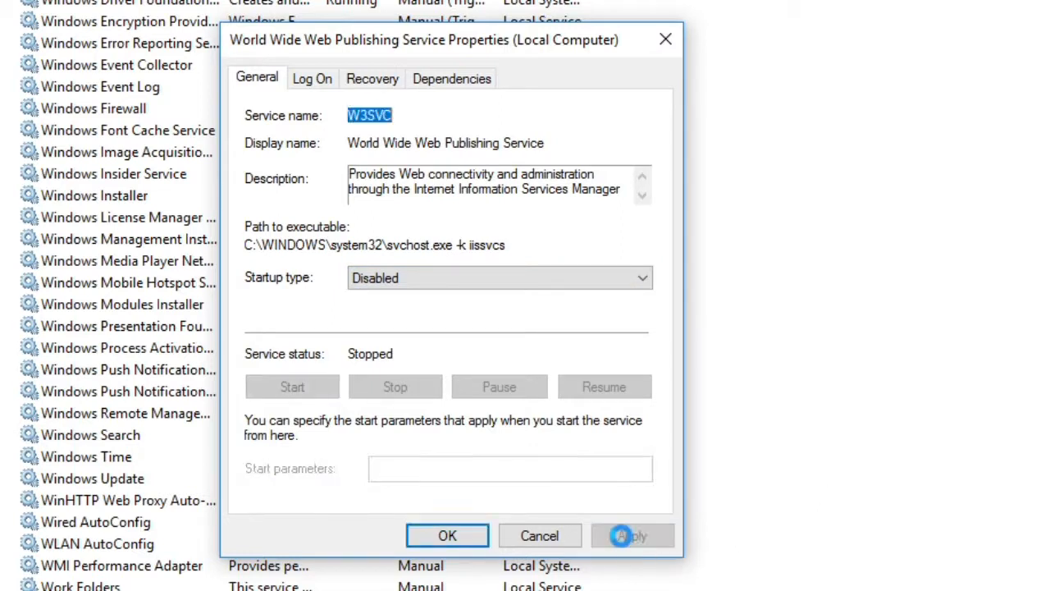
pyautogui.click(446, 535)
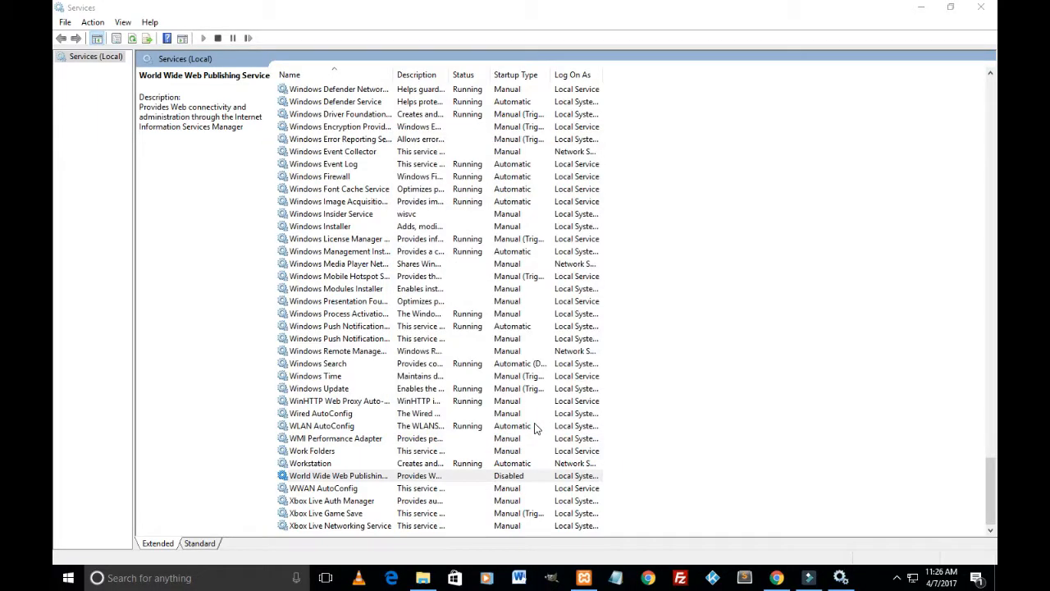
# - Start Apache (now on ports 80 and 443) and then MySQL in XAMPP
pyautogui.click(337, 476)
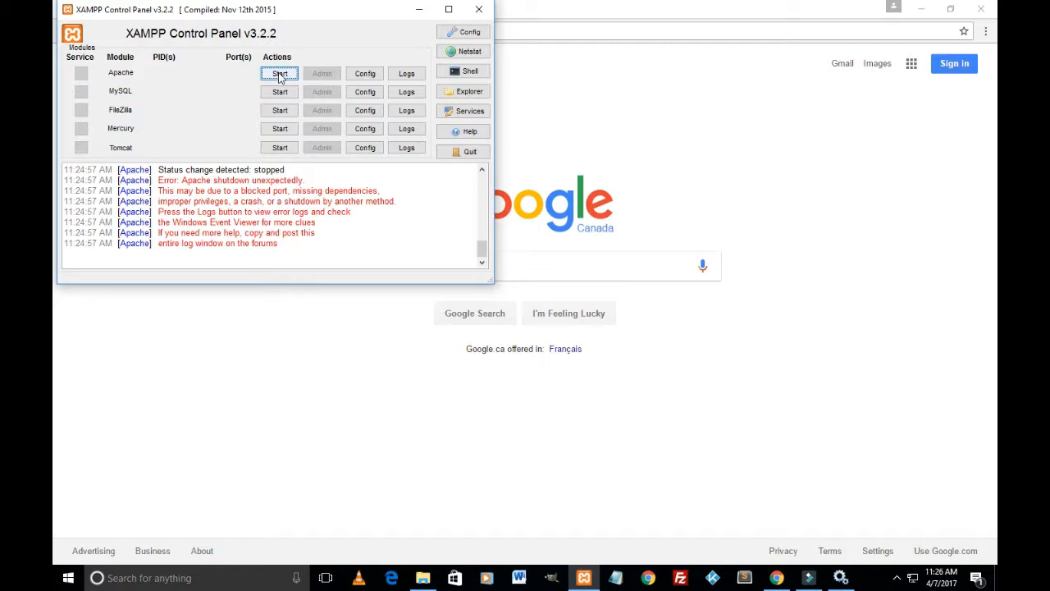
pyautogui.click(279, 72)
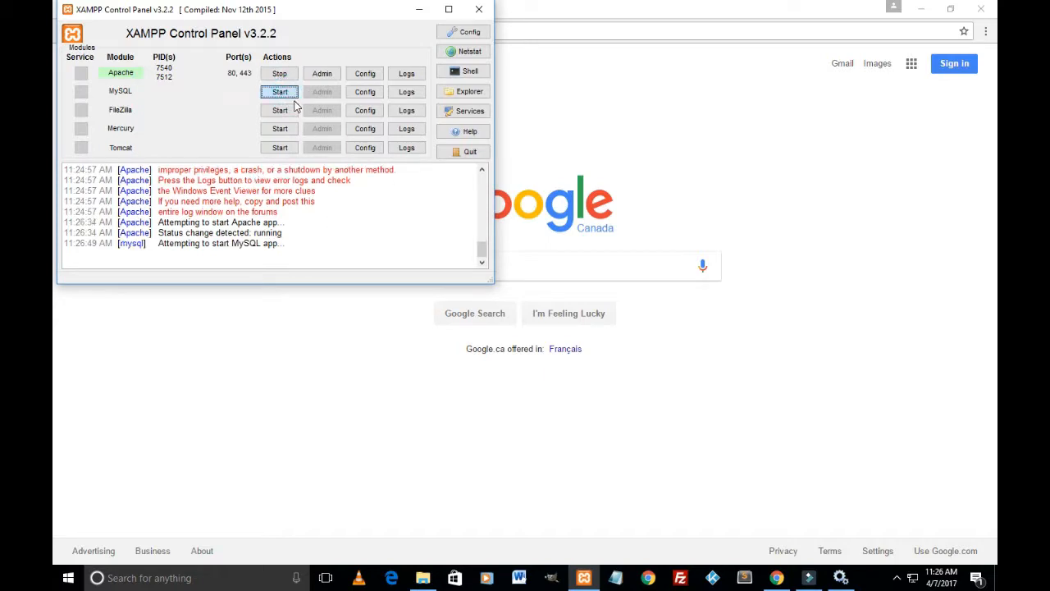
pyautogui.click(279, 92)
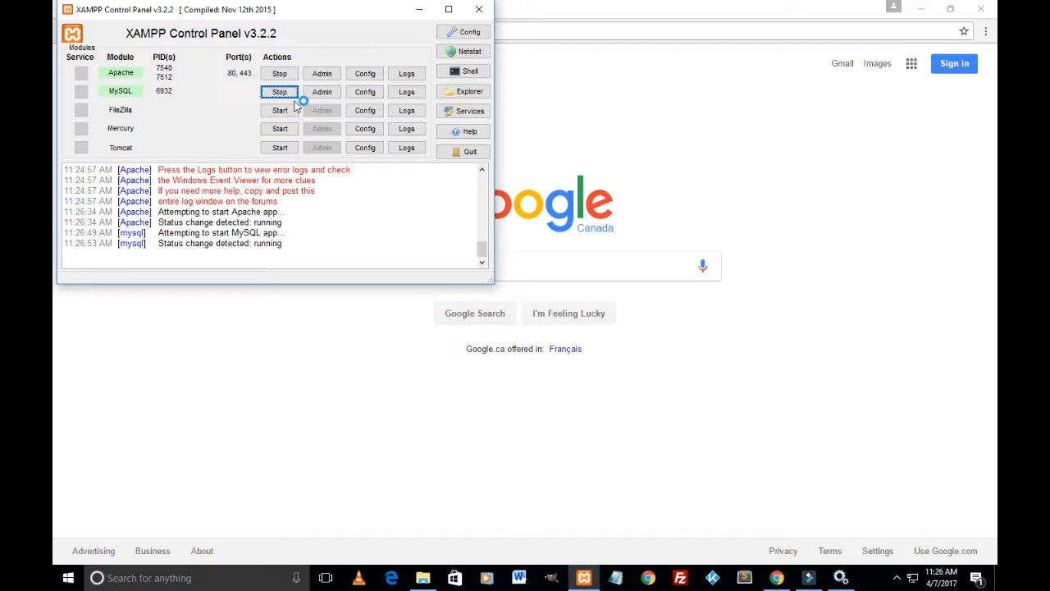